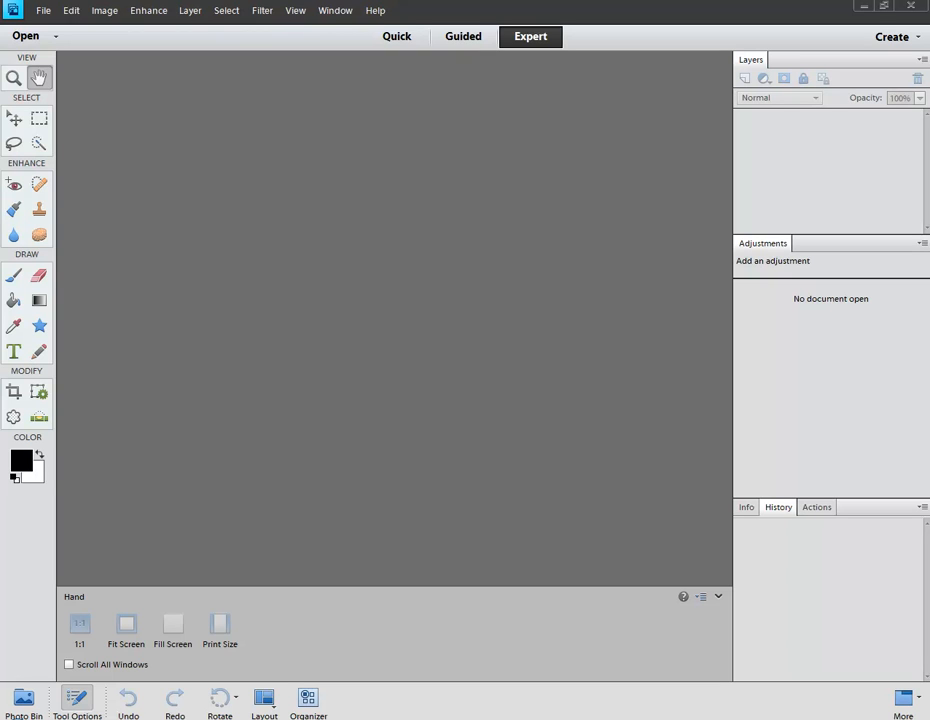
{"action": "mouse_move", "coordinate": [770, 672]}
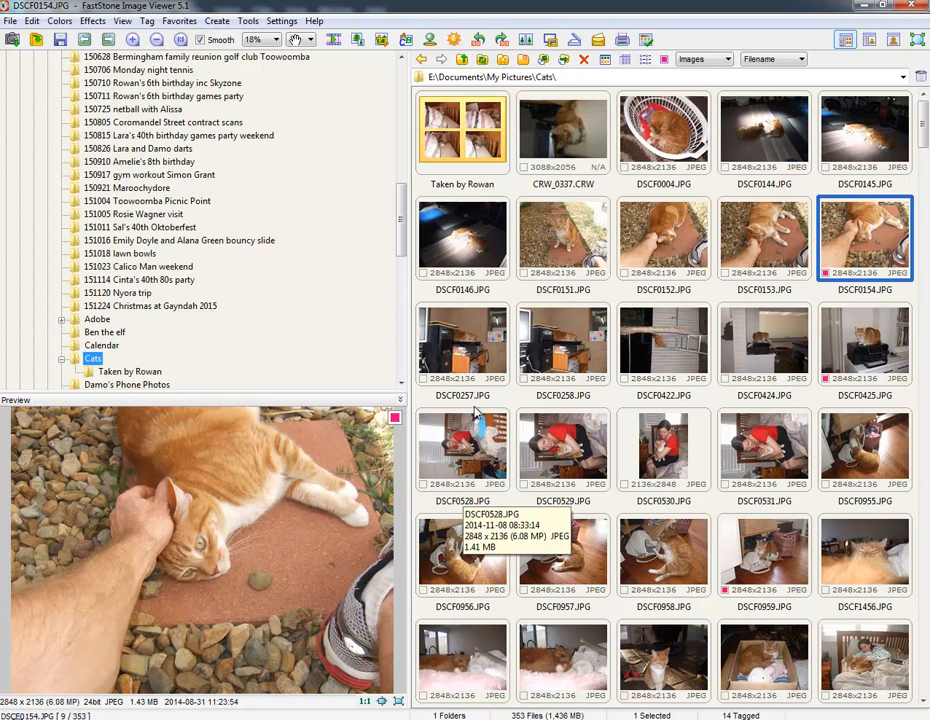
{"action": "mouse_move", "coordinate": [668, 76]}
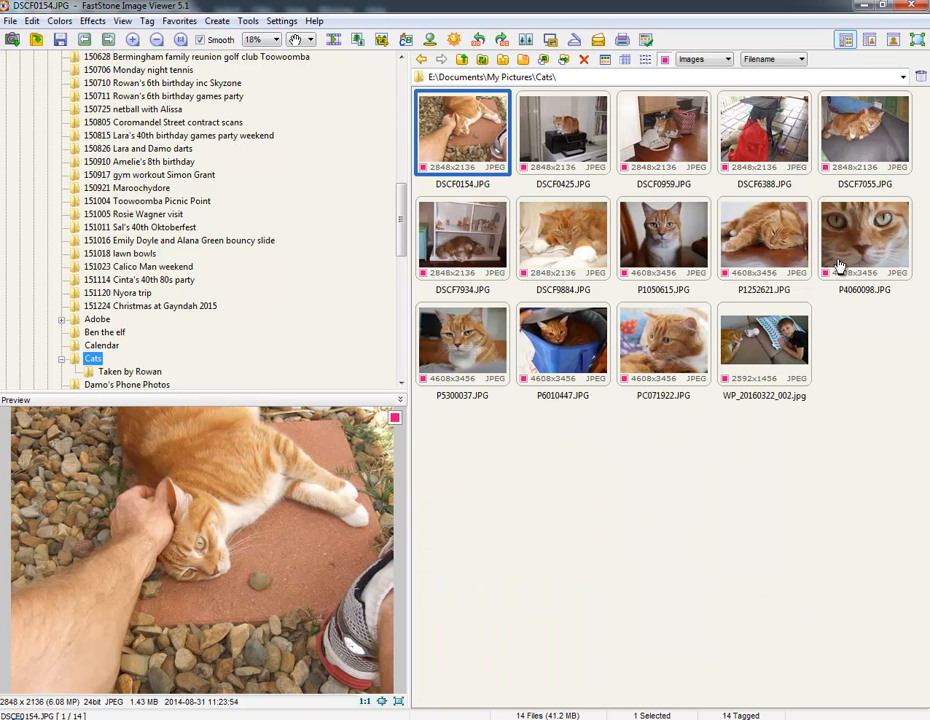
{"action": "mouse_move", "coordinate": [784, 304]}
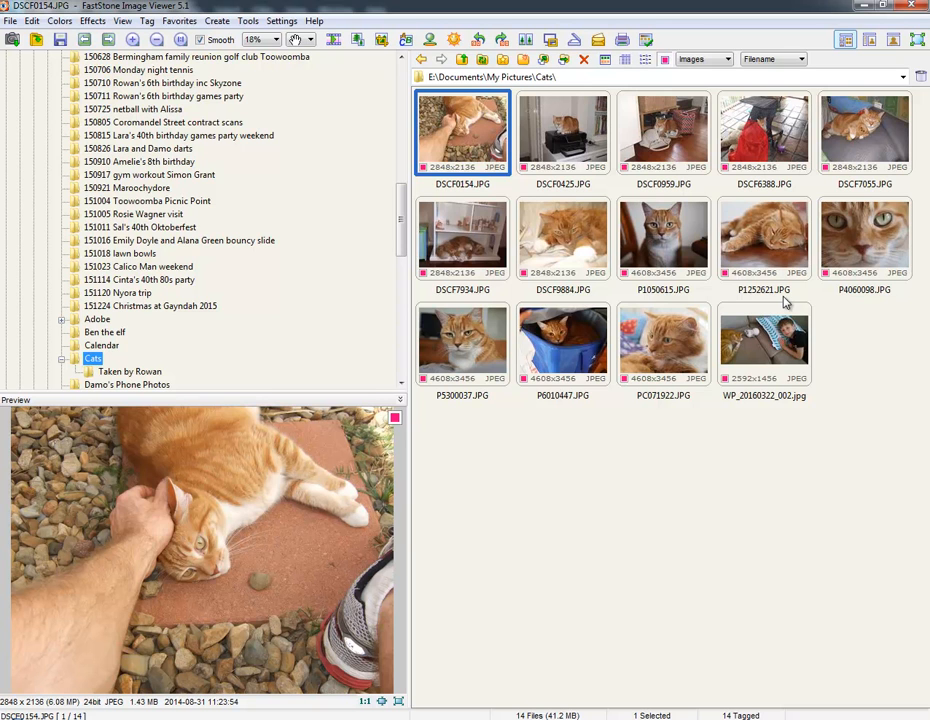
{"action": "mouse_move", "coordinate": [790, 320]}
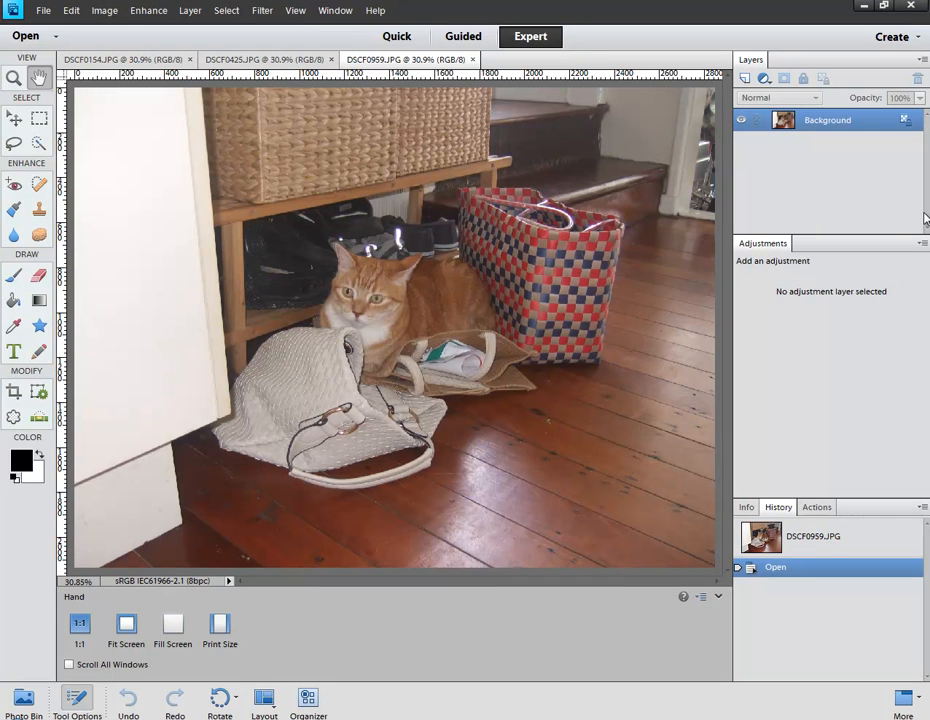
- Bring the DSCF7055 teddy-bear cat photo to the front among the five open documents
{"action": "left_click", "coordinate": [556, 60]}
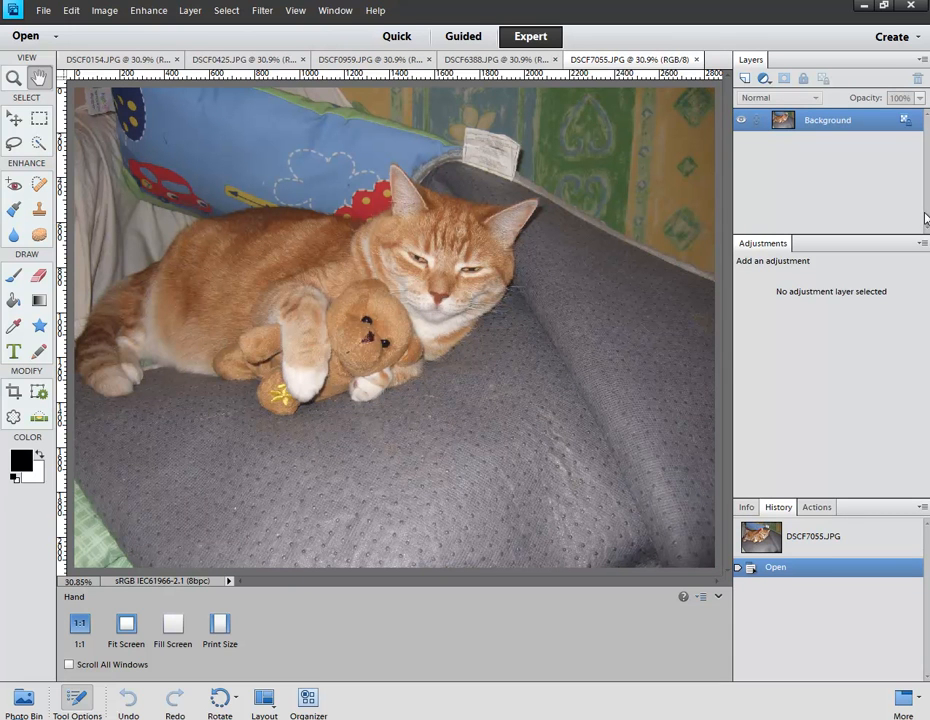
- Switch to the Crop tool on the teddy-bear cat photo
{"action": "left_click", "coordinate": [14, 390]}
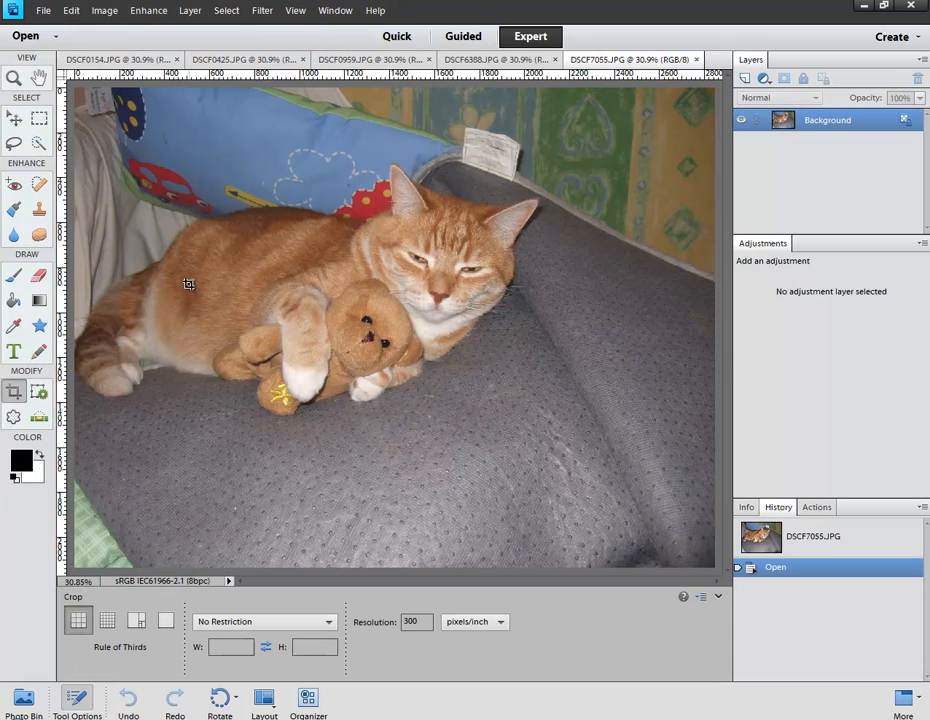
{"action": "mouse_move", "coordinate": [894, 412]}
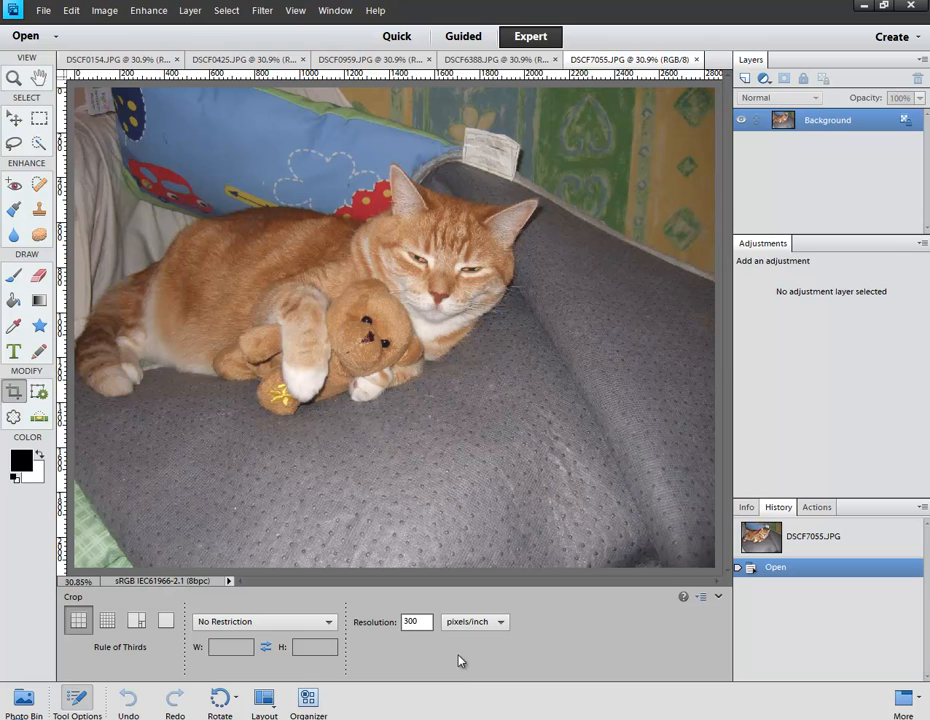
{"action": "mouse_move", "coordinate": [436, 680]}
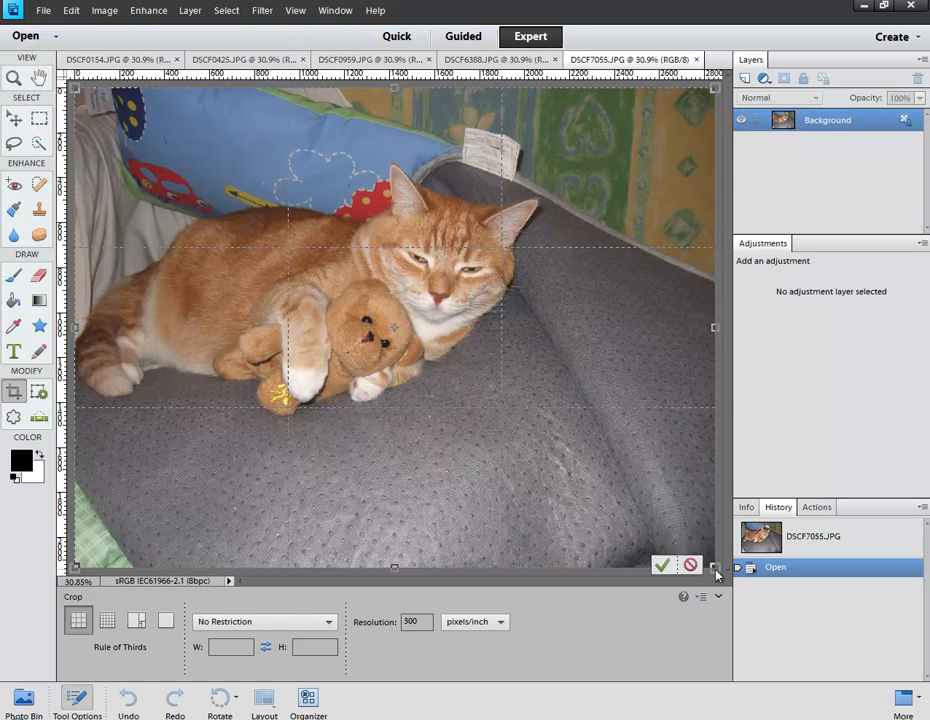
{"action": "left_click_drag", "start_coordinate": [716, 564], "coordinate": [704, 548]}
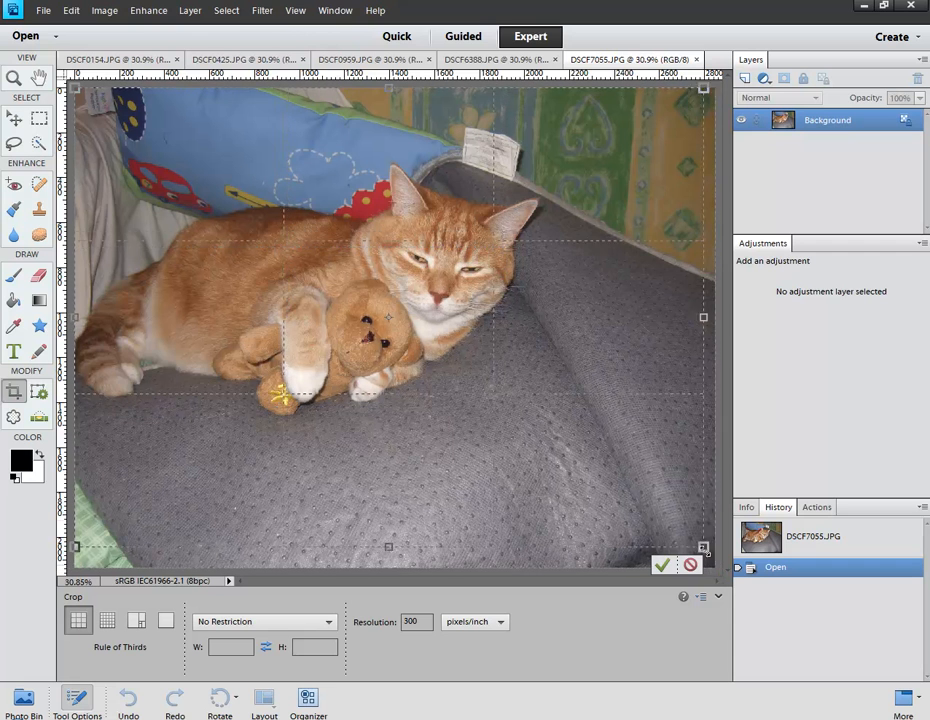
{"action": "left_click", "coordinate": [664, 564]}
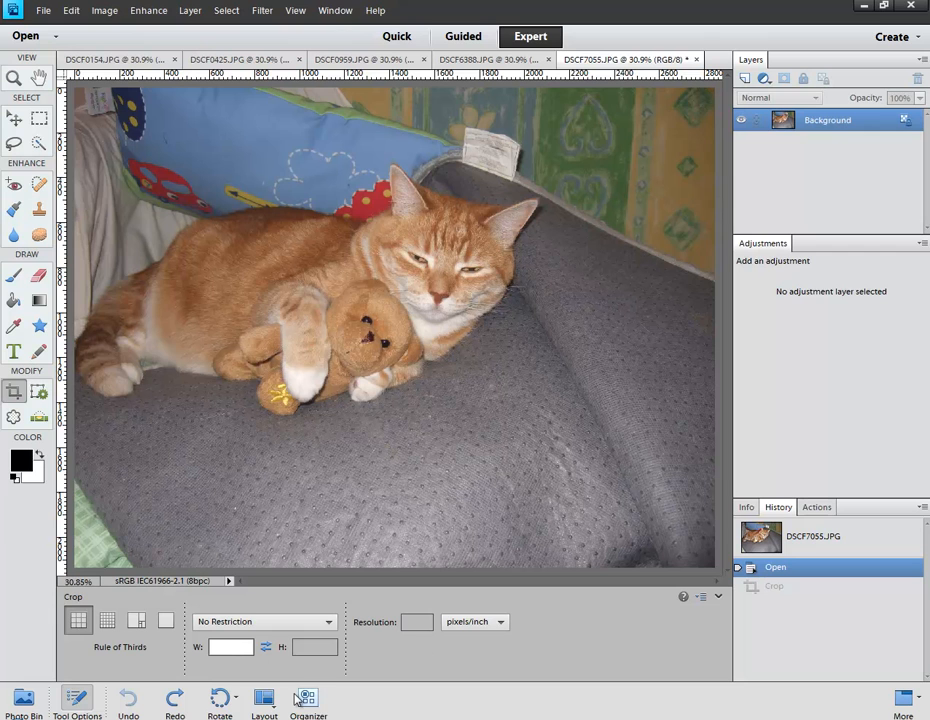
{"action": "mouse_move", "coordinate": [308, 700]}
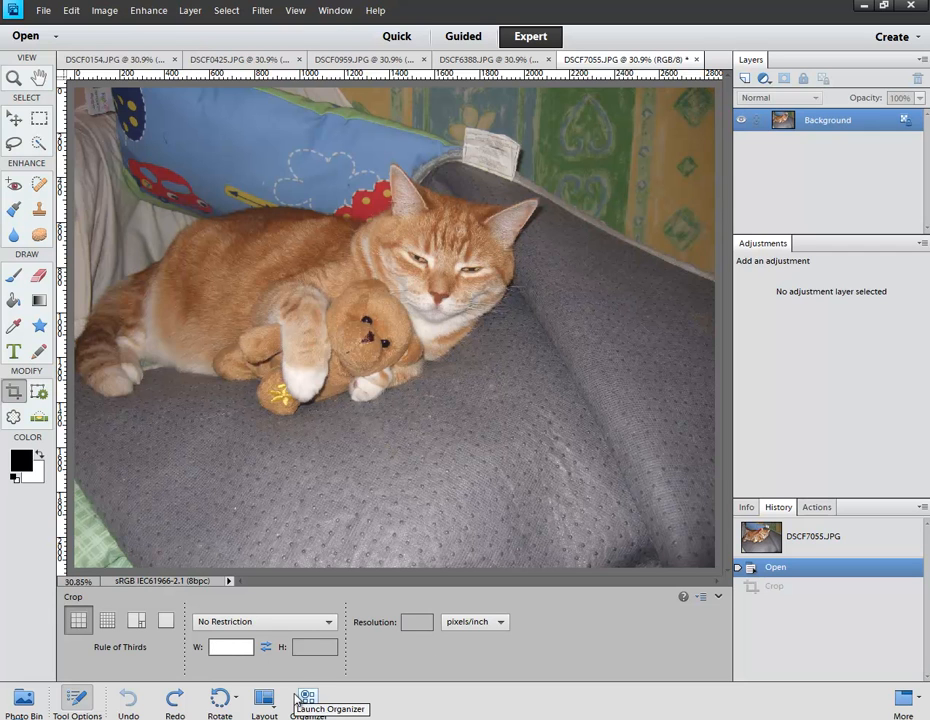
- Crop the teddy-bear photo to a 15 in wide by 11 in high landscape frame
{"action": "type", "text": "15in"}
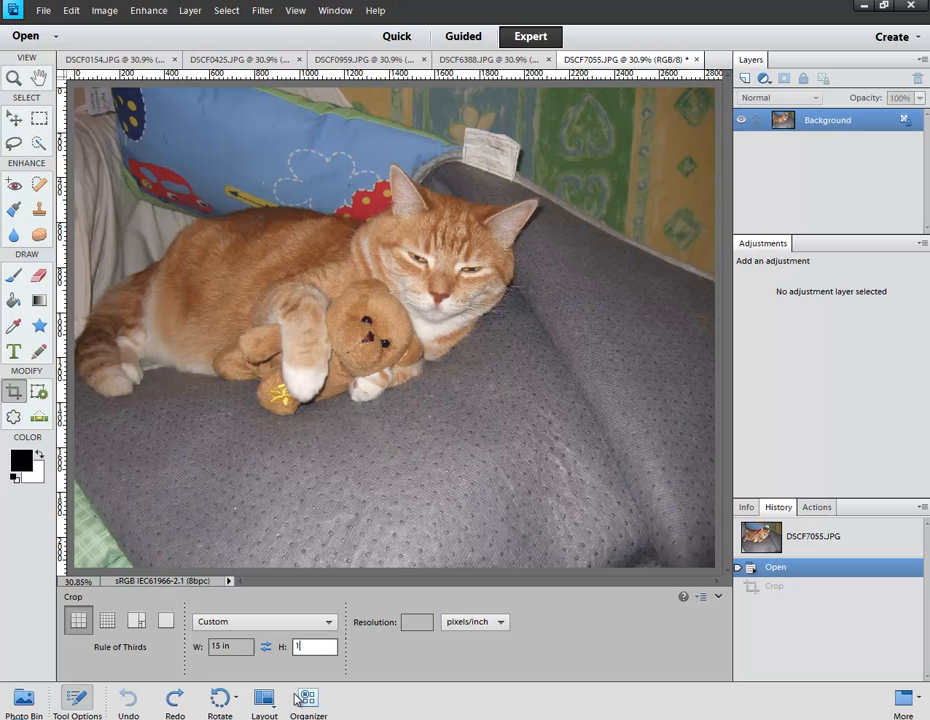
{"action": "type", "text": "11in"}
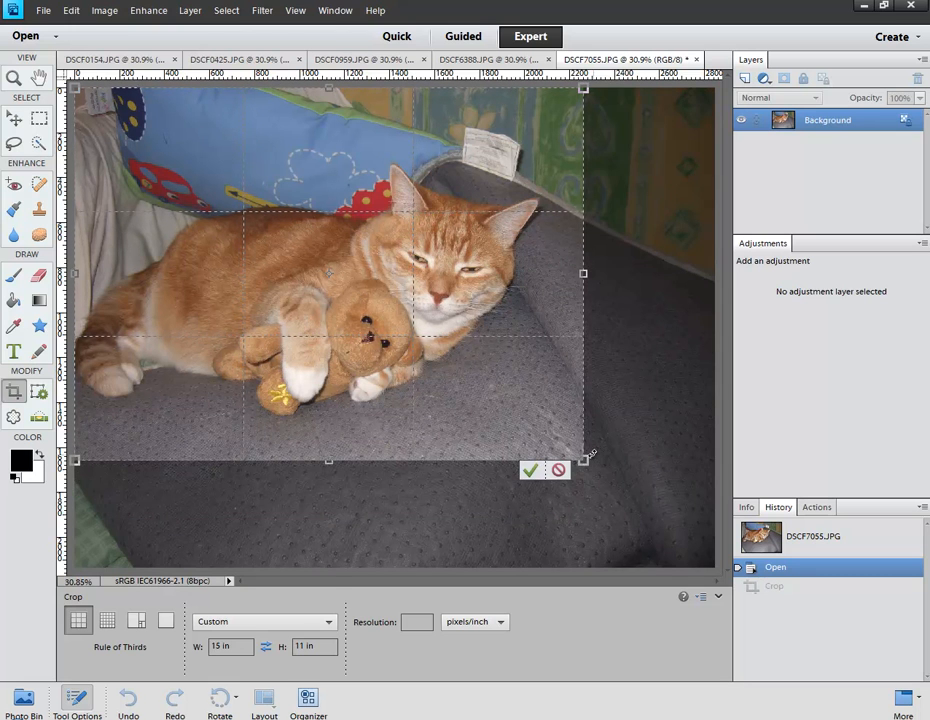
{"action": "left_click", "coordinate": [530, 470]}
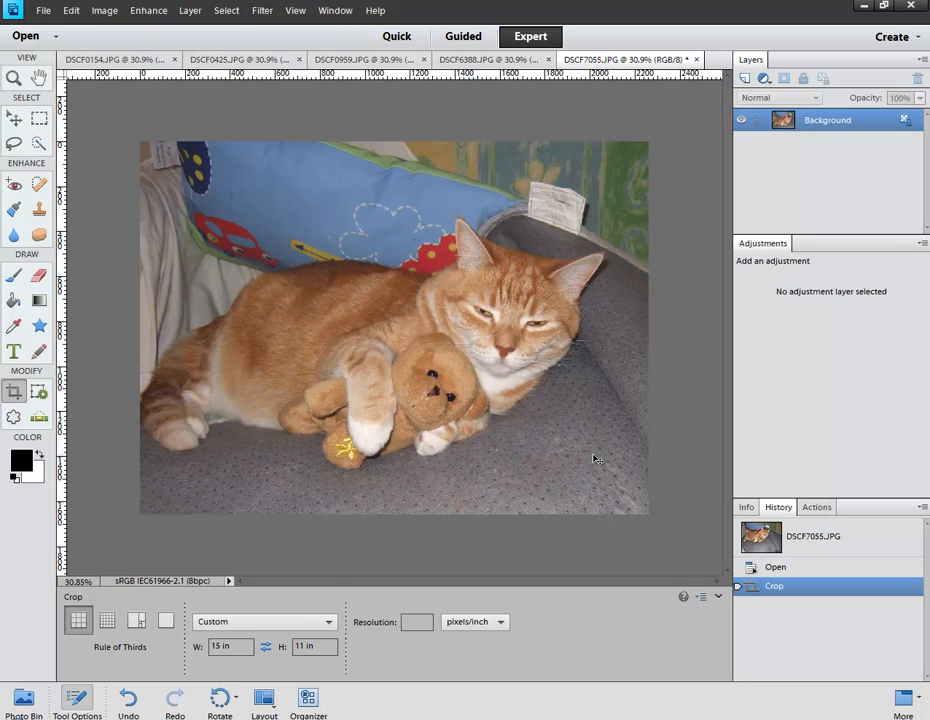
- Step through the petted-cat and cat-on-printer photos to reach the pushchair cat photo
{"action": "left_click", "coordinate": [116, 60]}
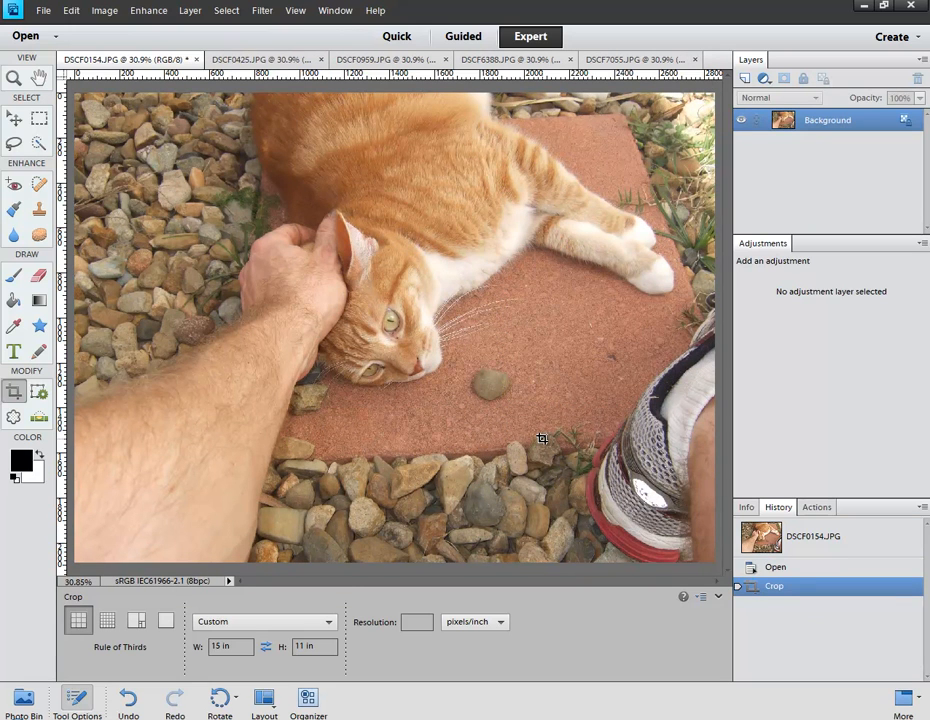
{"action": "left_click", "coordinate": [250, 60]}
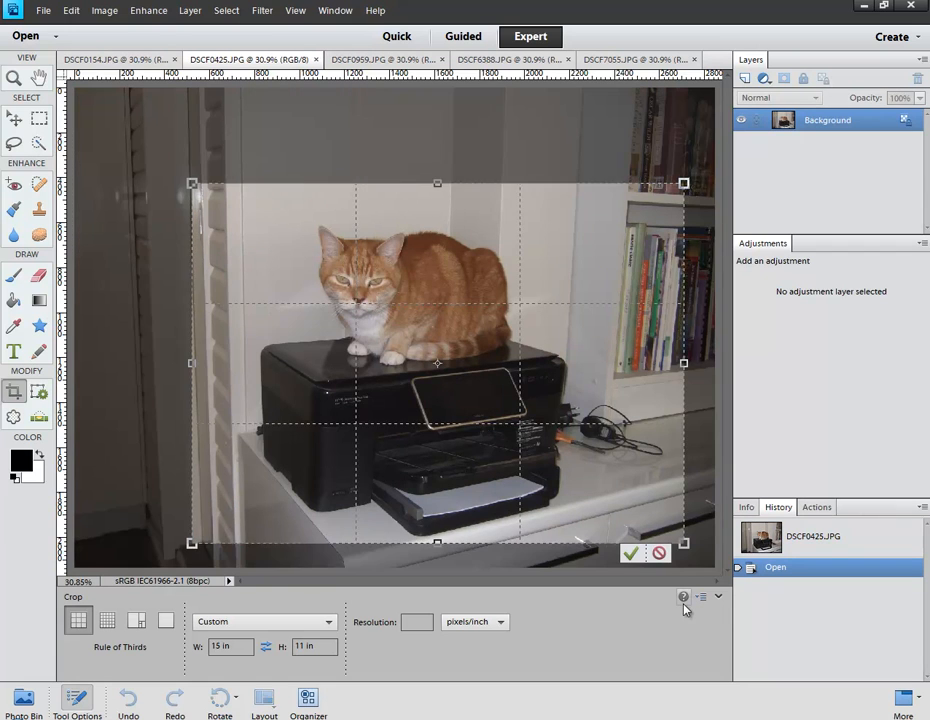
{"action": "mouse_move", "coordinate": [684, 596]}
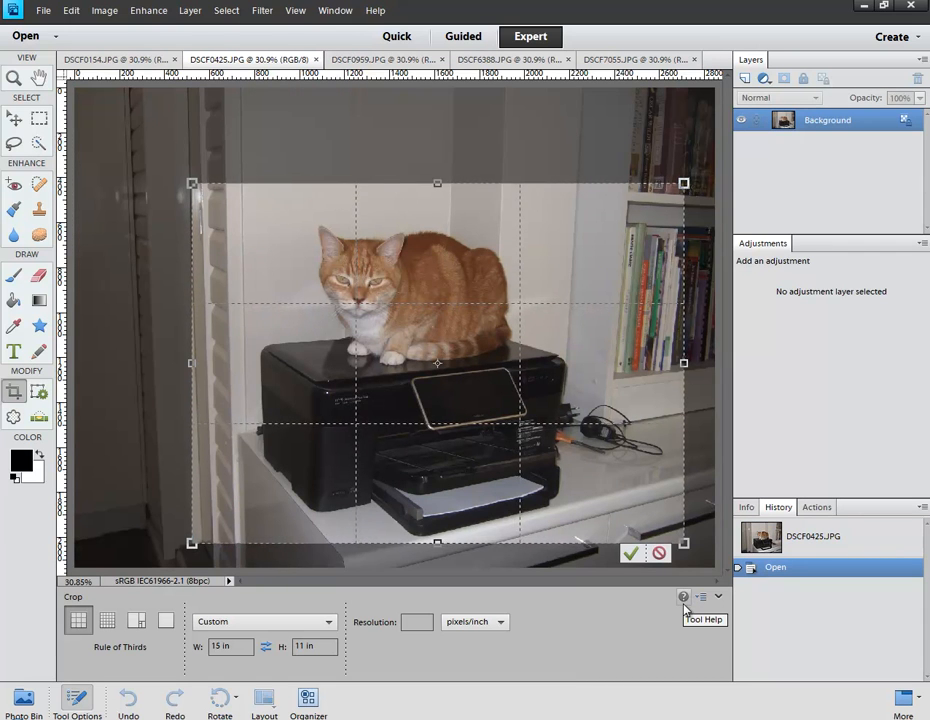
{"action": "left_click", "coordinate": [384, 60]}
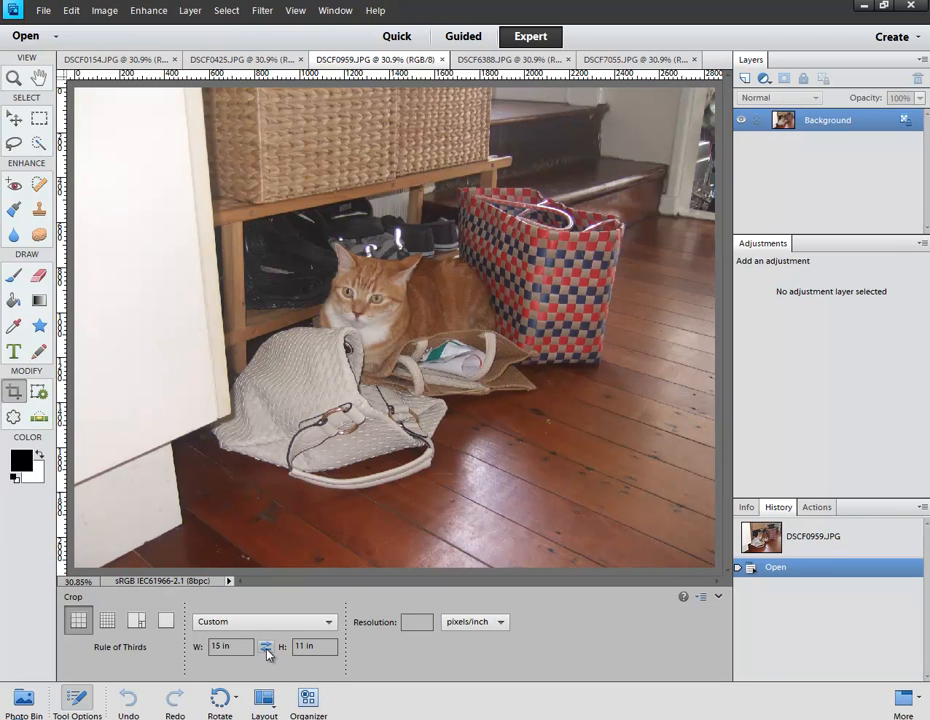
- Crop the pushchair photo to an 11 by 15 in portrait frame and return to the teddy-bear photo
{"action": "left_click", "coordinate": [266, 646]}
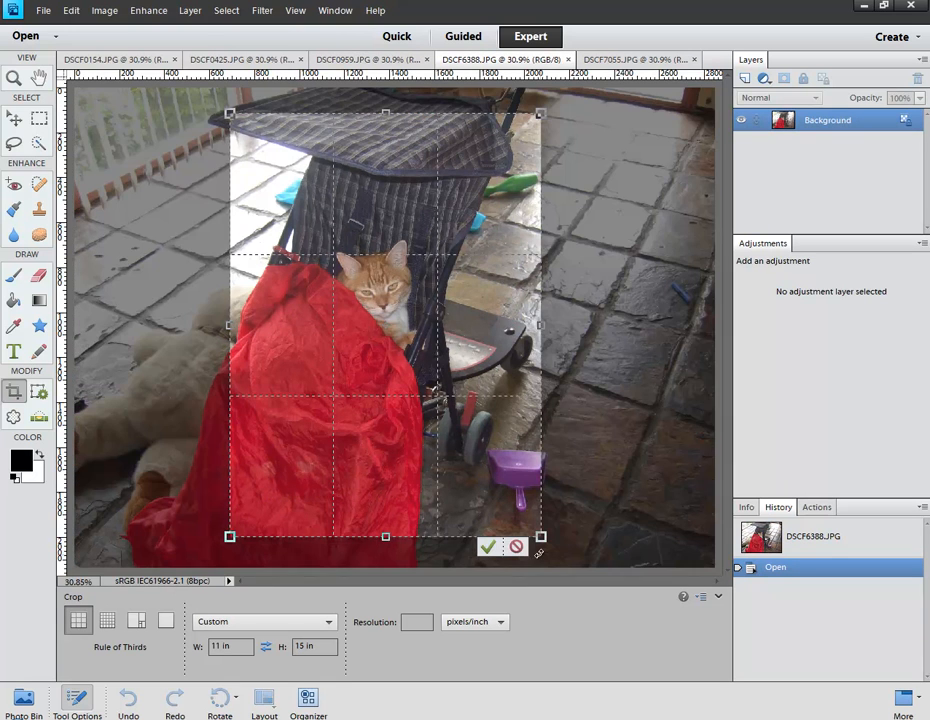
{"action": "left_click", "coordinate": [488, 546]}
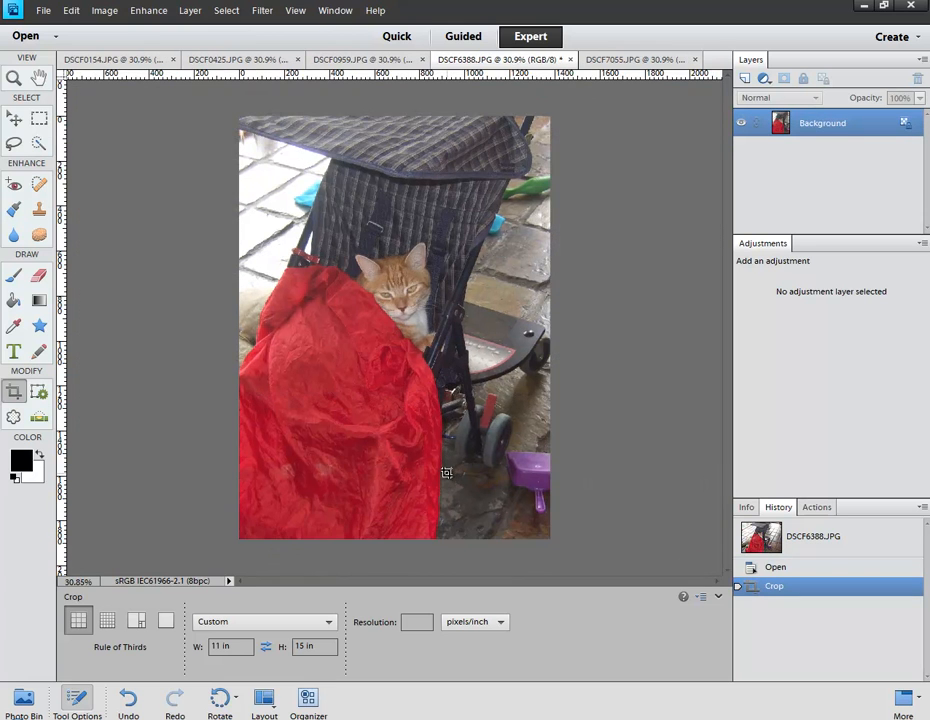
{"action": "left_click", "coordinate": [630, 60]}
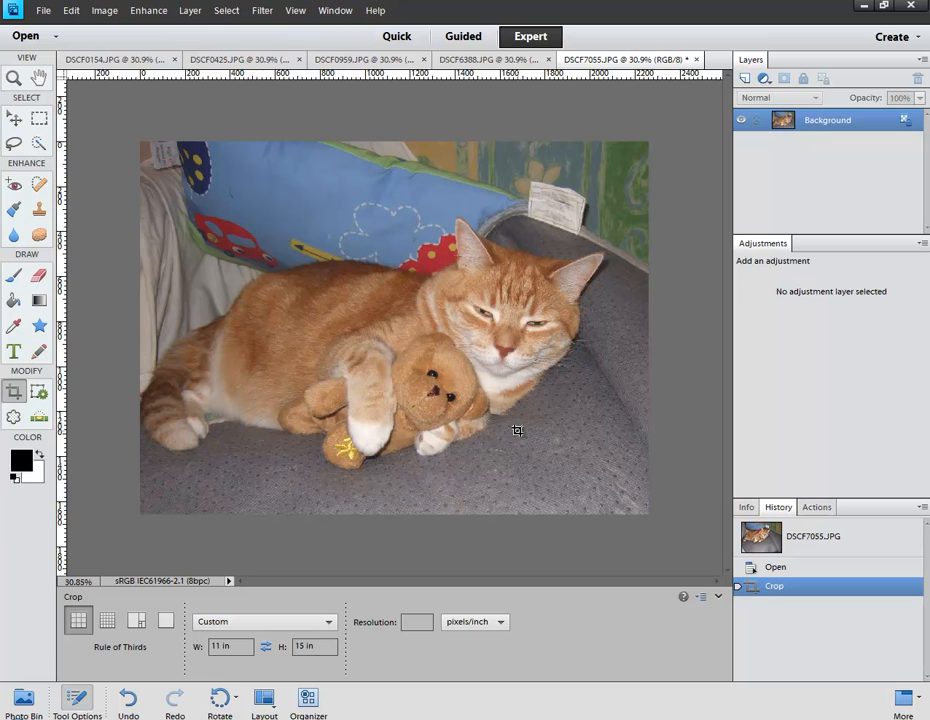
{"action": "mouse_move", "coordinate": [620, 472]}
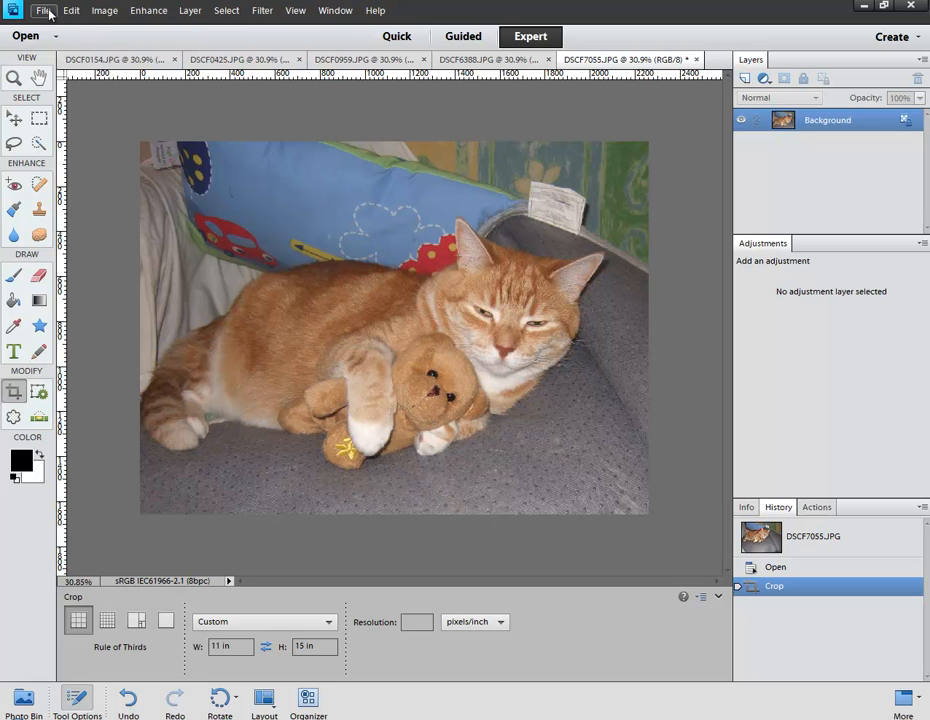
- Bring up Process Multiple Files from the File menu for the open photos
{"action": "left_click", "coordinate": [44, 10]}
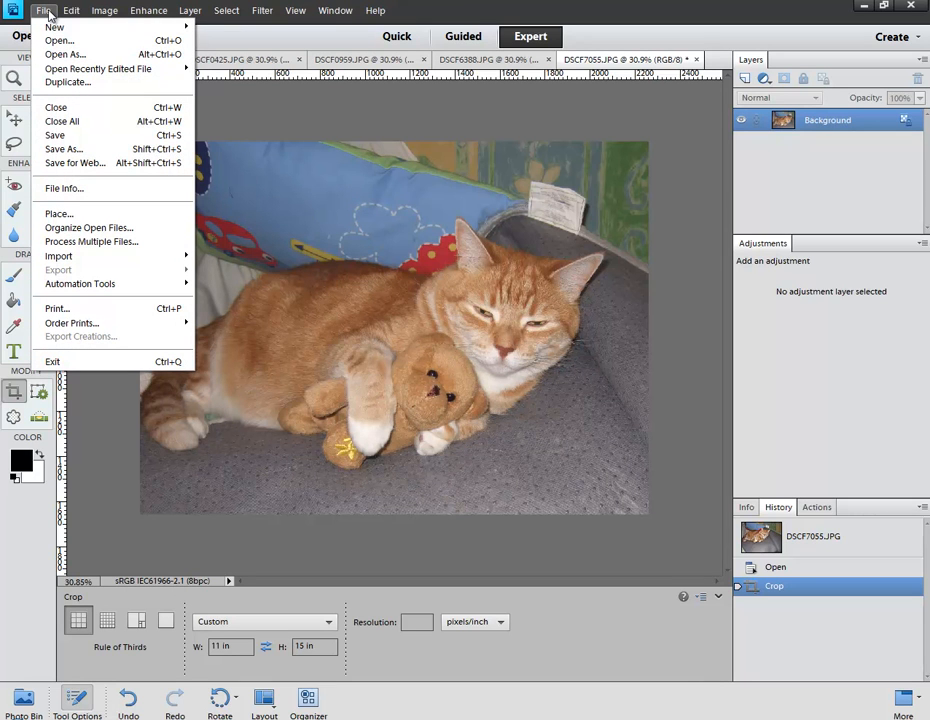
{"action": "mouse_move", "coordinate": [96, 244]}
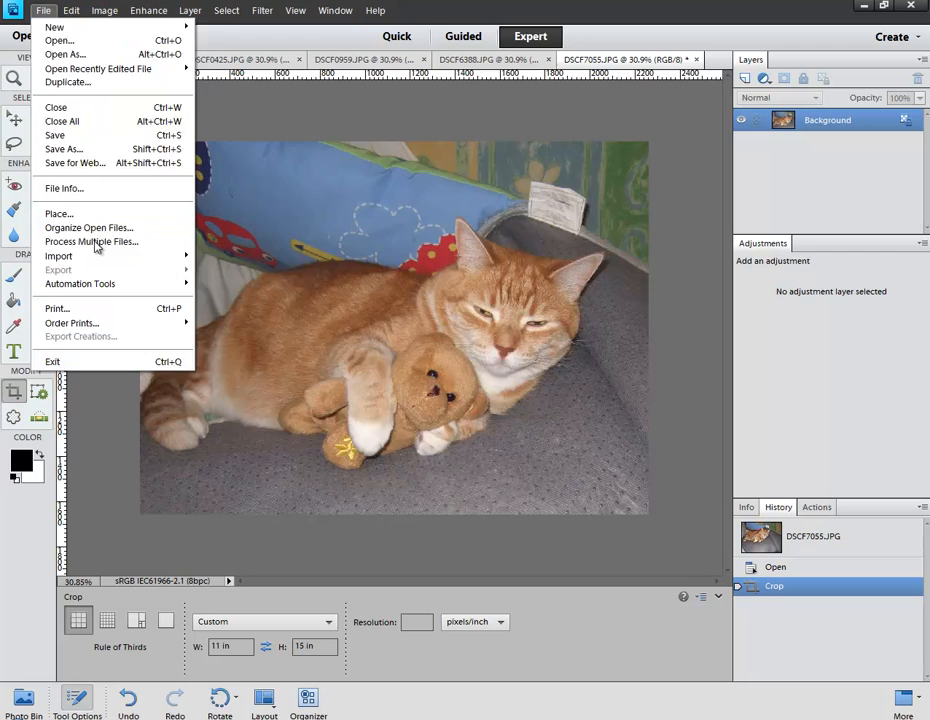
{"action": "left_click", "coordinate": [92, 240]}
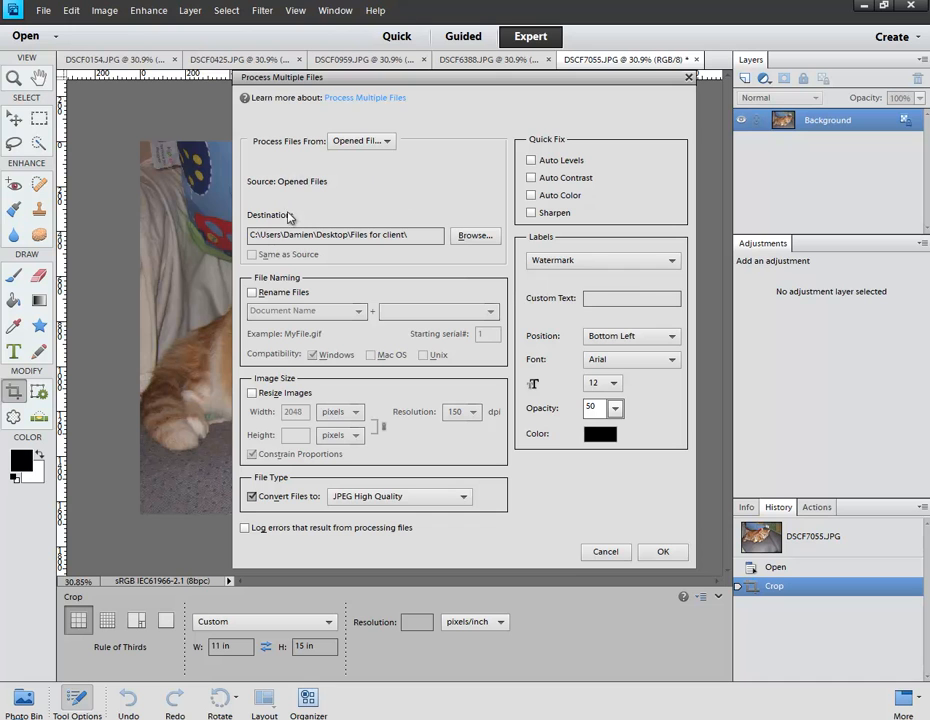
- Set the batch destination to the 'Files for client' folder on the Desktop
{"action": "left_click", "coordinate": [474, 236]}
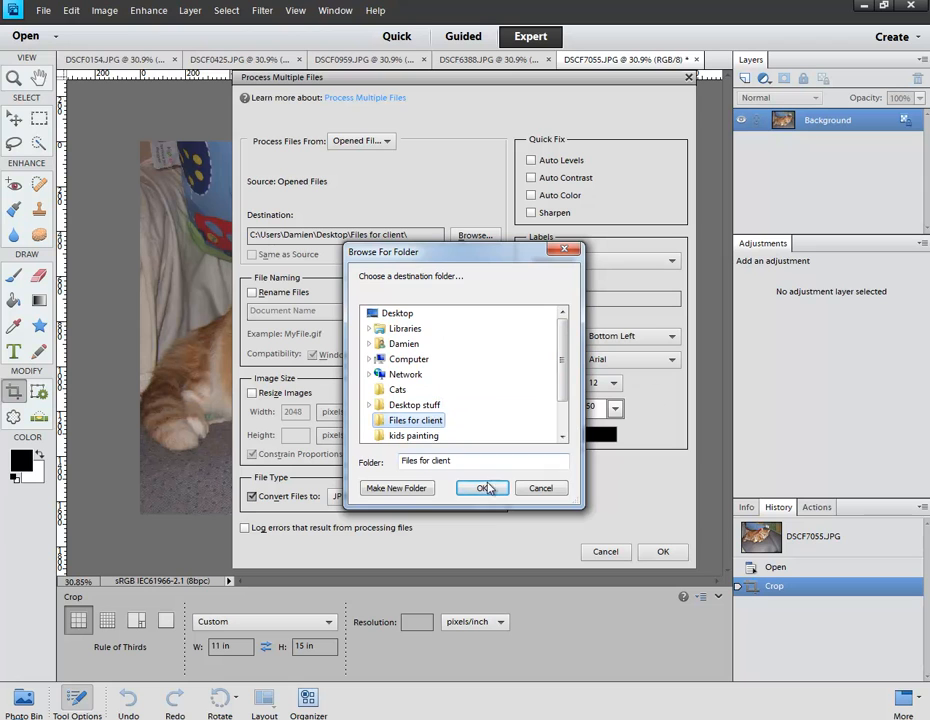
{"action": "left_click", "coordinate": [482, 488]}
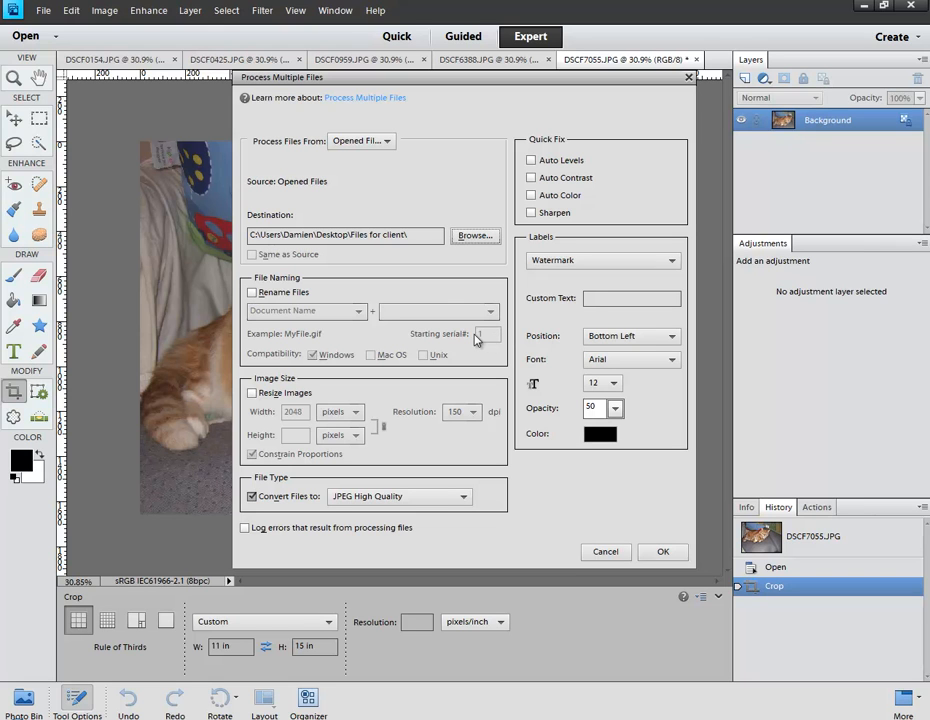
{"action": "mouse_move", "coordinate": [480, 334]}
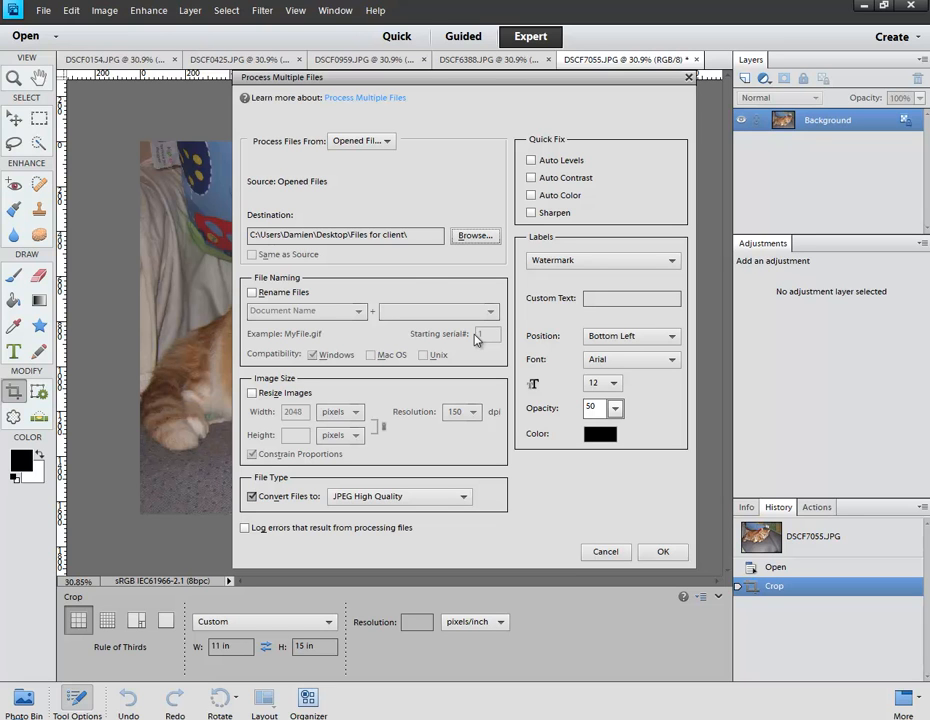
{"action": "mouse_move", "coordinate": [388, 412]}
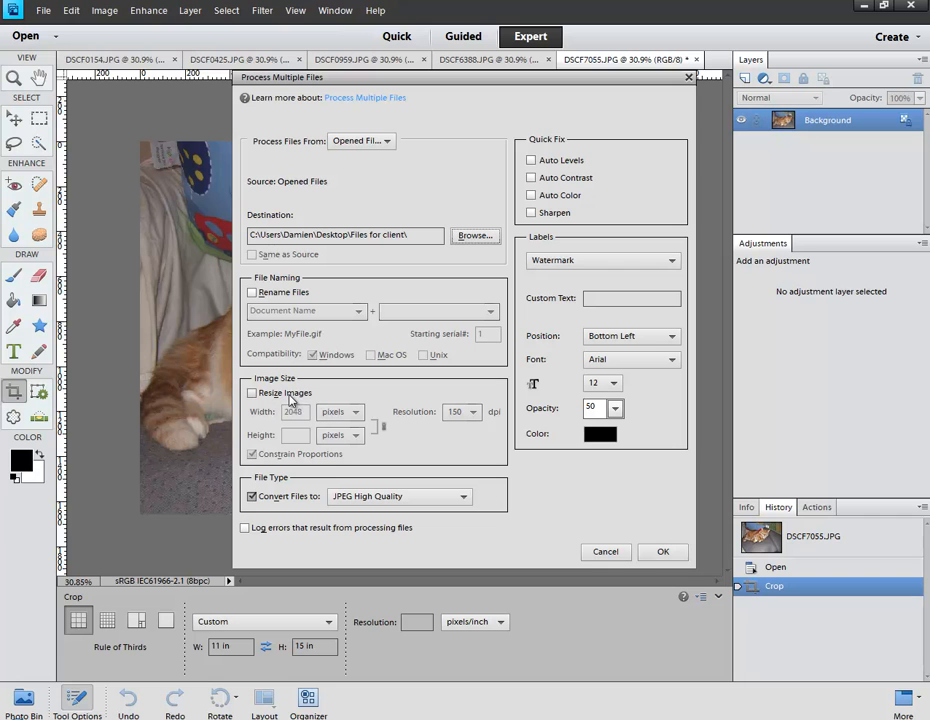
{"action": "mouse_move", "coordinate": [304, 512]}
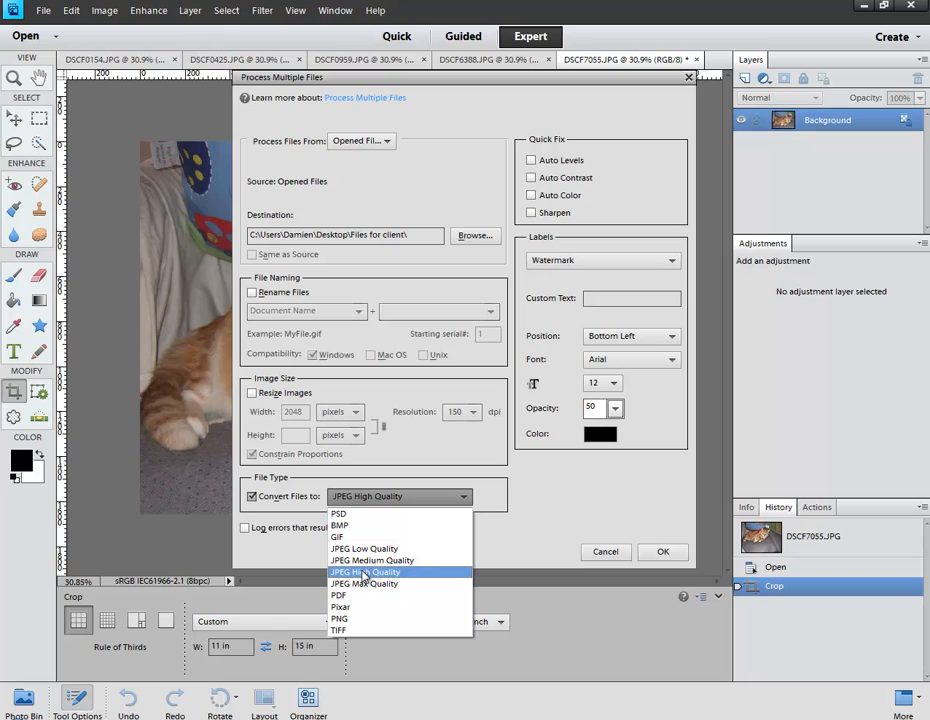
{"action": "mouse_move", "coordinate": [364, 584]}
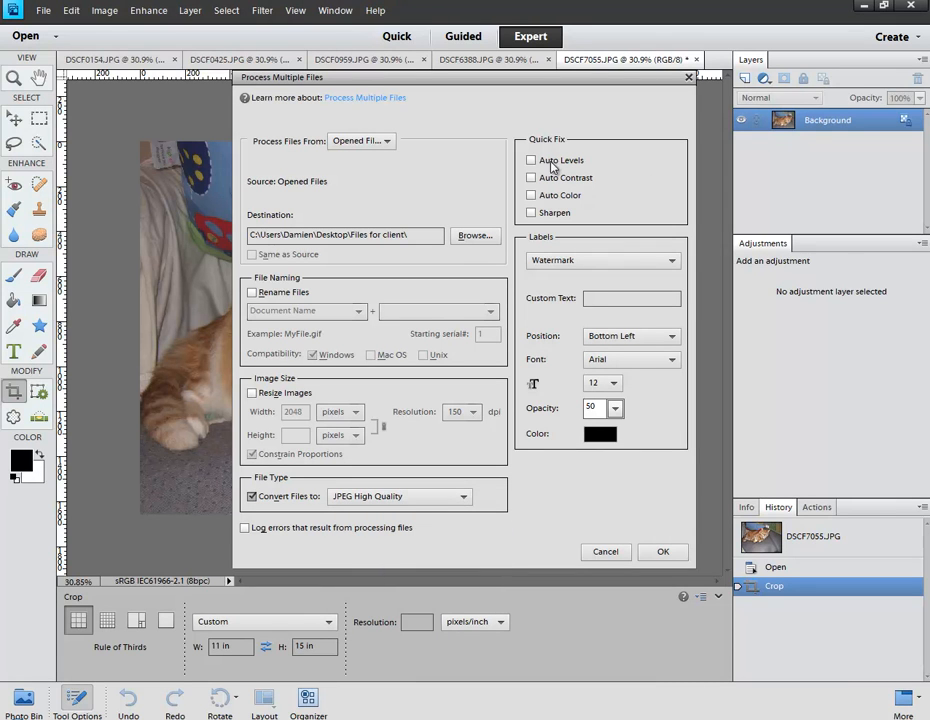
{"action": "mouse_move", "coordinate": [556, 196]}
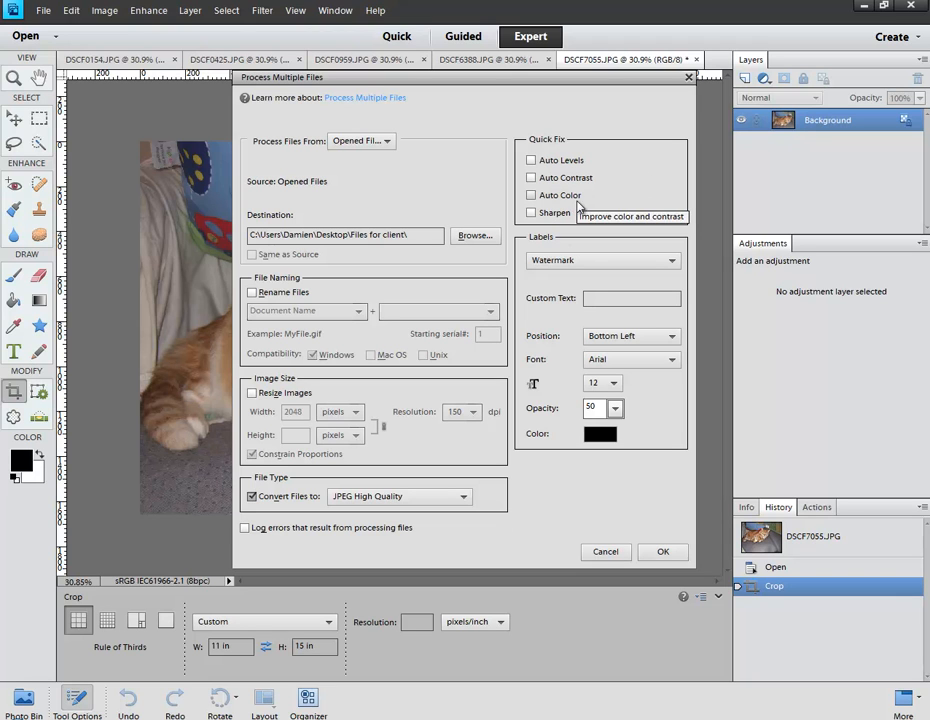
{"action": "mouse_move", "coordinate": [604, 300]}
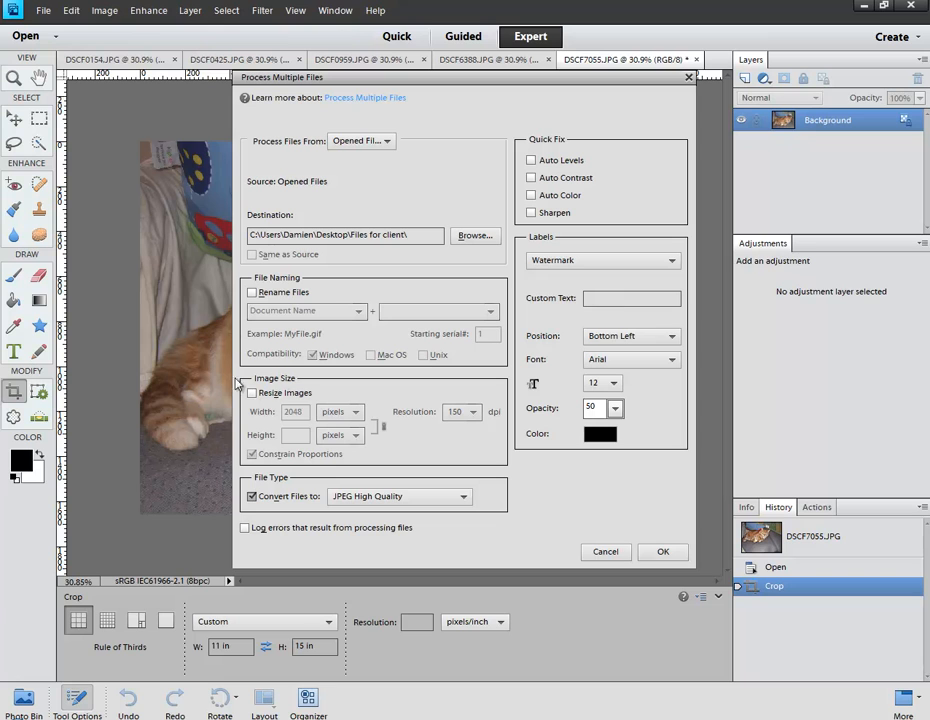
{"action": "mouse_move", "coordinate": [658, 576]}
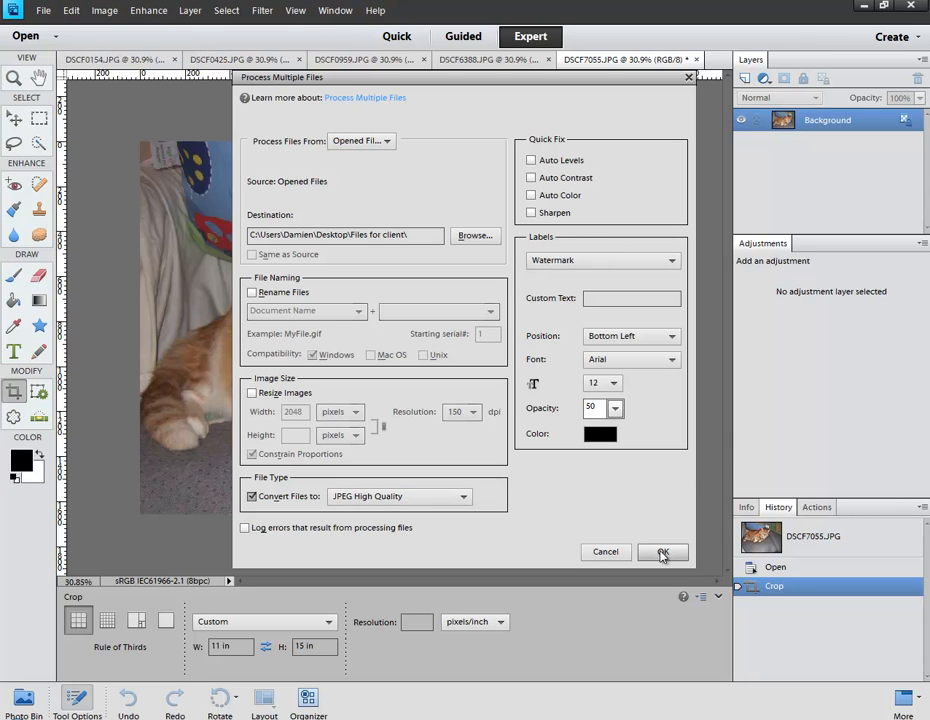
- Run the batch on the open photos, then open the 'Files for client' desktop folder in Explorer
{"action": "left_click", "coordinate": [664, 552]}
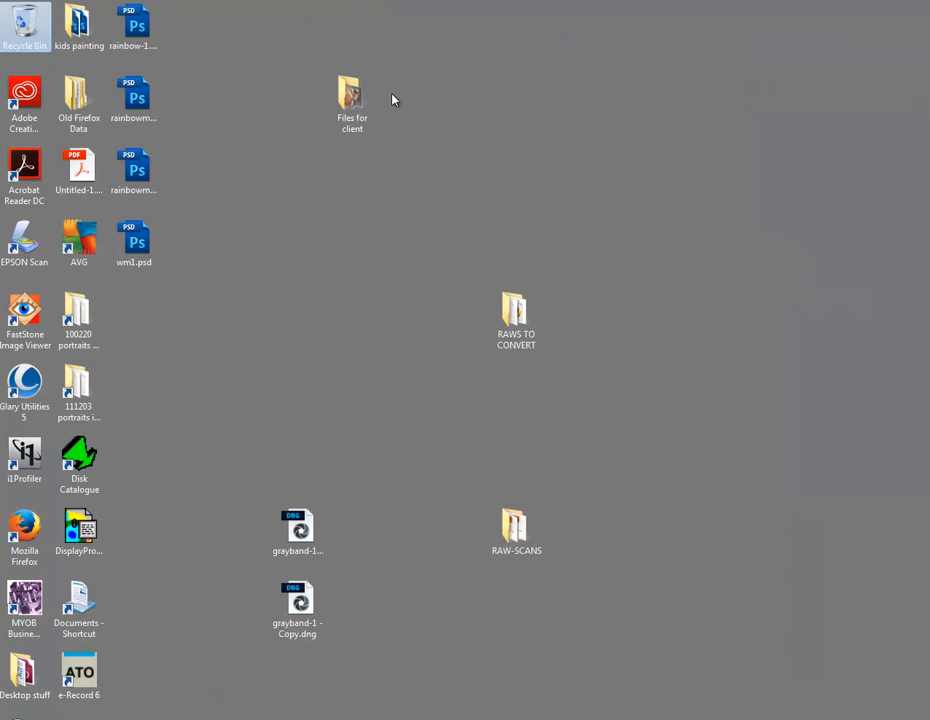
{"action": "left_click", "coordinate": [352, 96]}
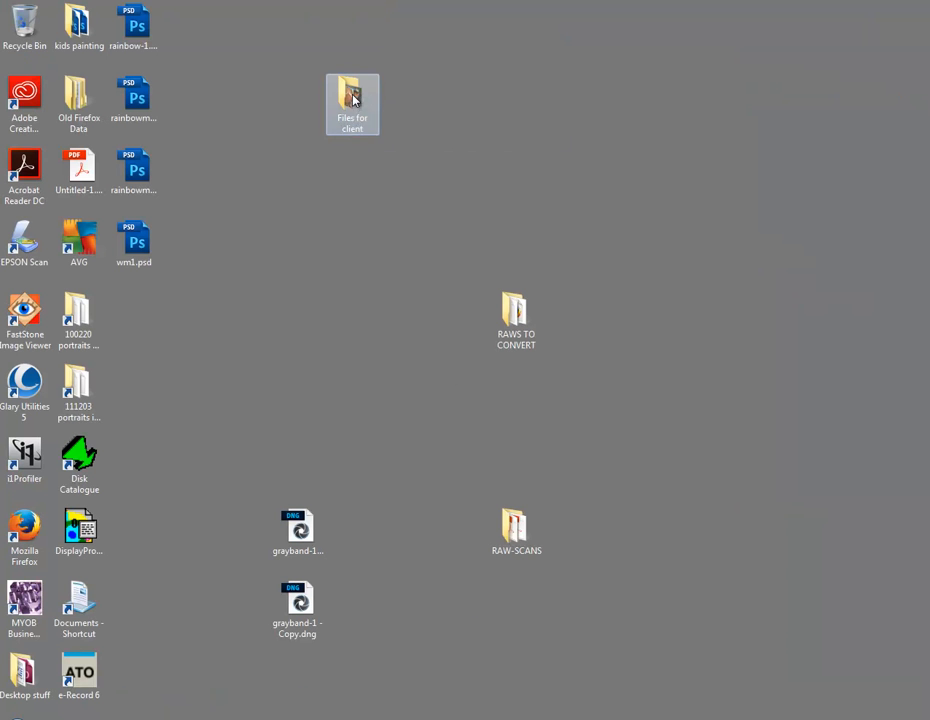
{"action": "double_click", "coordinate": [352, 98]}
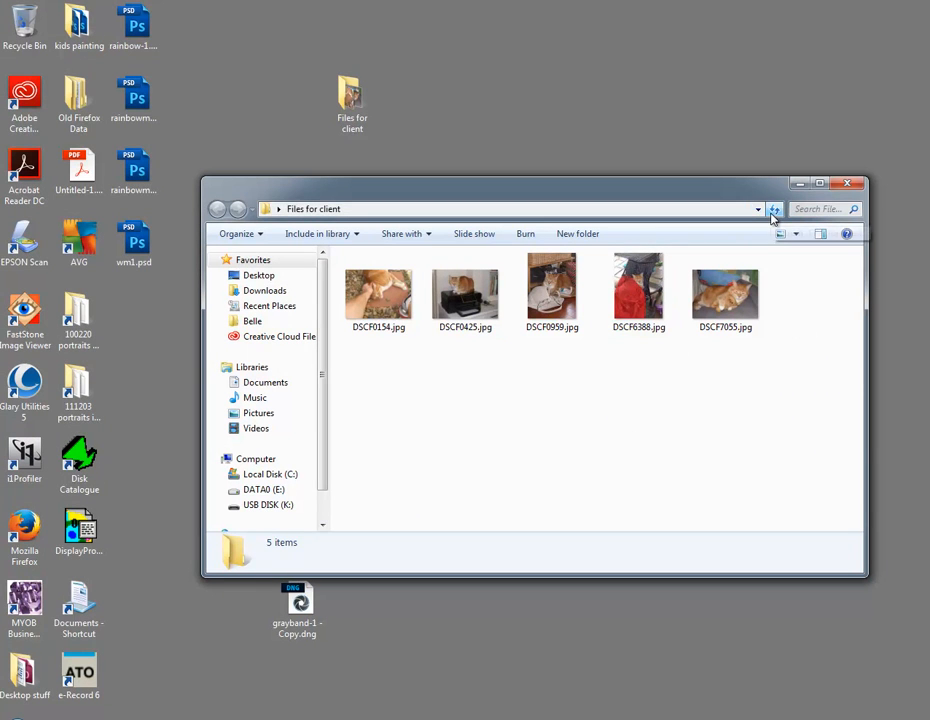
{"action": "mouse_move", "coordinate": [668, 630]}
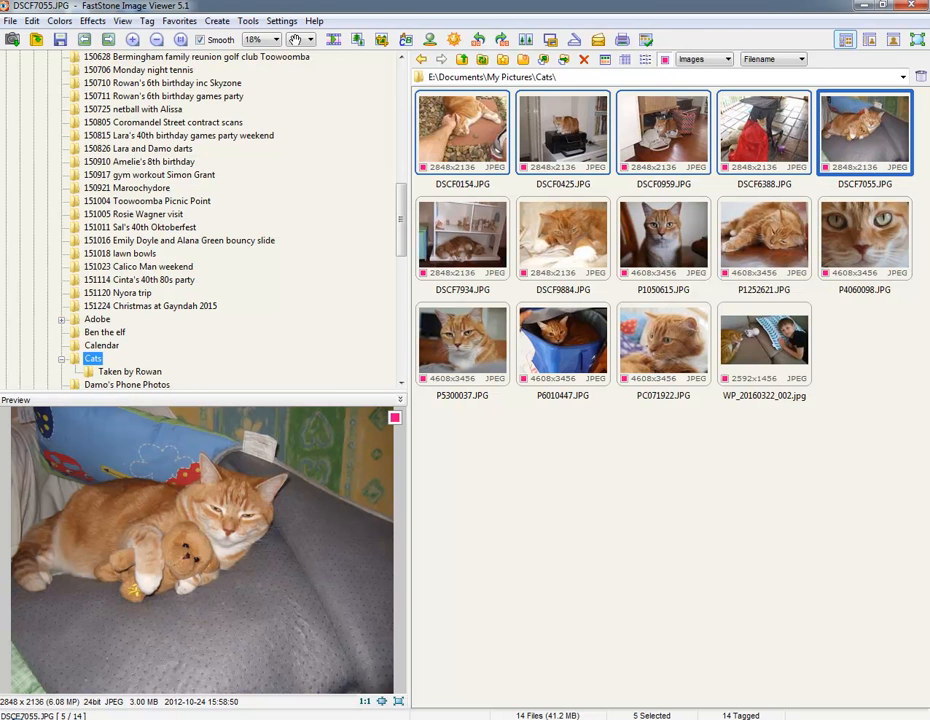
- Preview the cat-in-dollhouse and boy-with-cat photos in the FastStone browser
{"action": "left_click", "coordinate": [462, 238]}
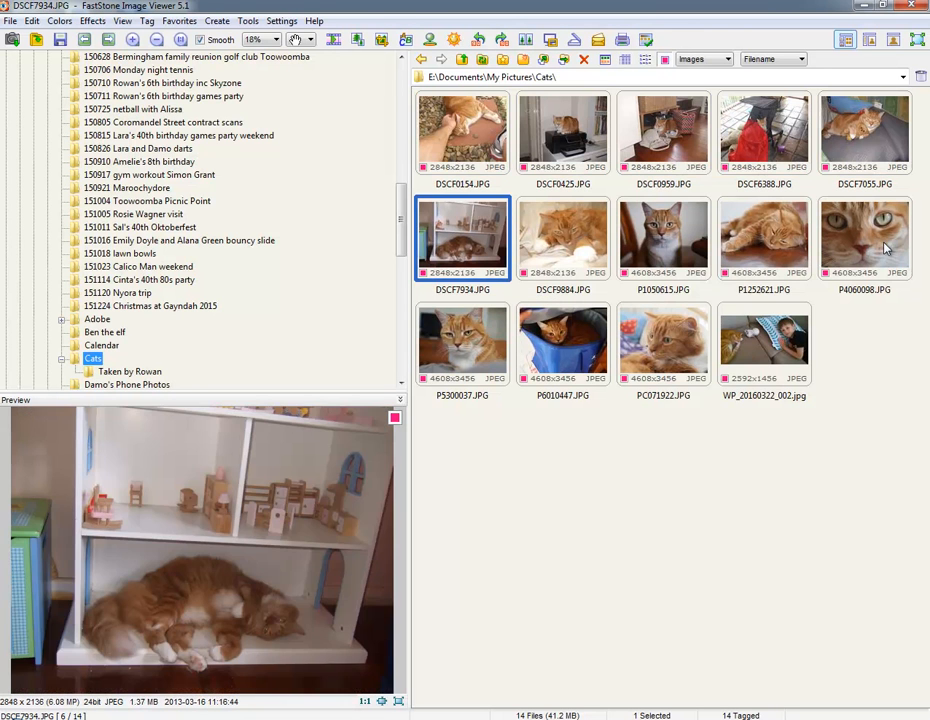
{"action": "left_click", "coordinate": [764, 344]}
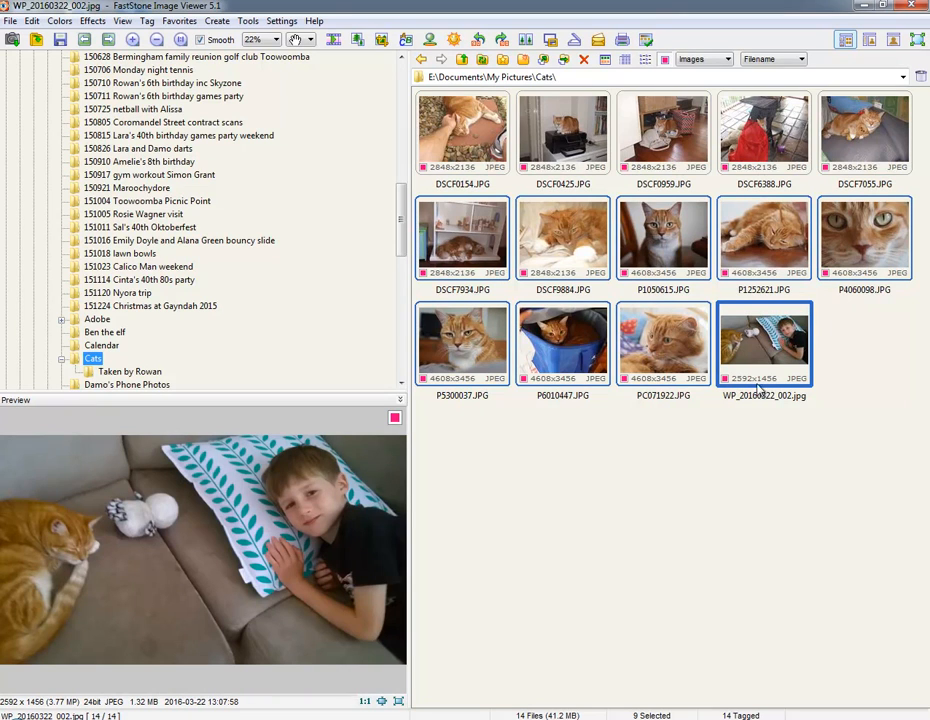
{"action": "mouse_move", "coordinate": [774, 444]}
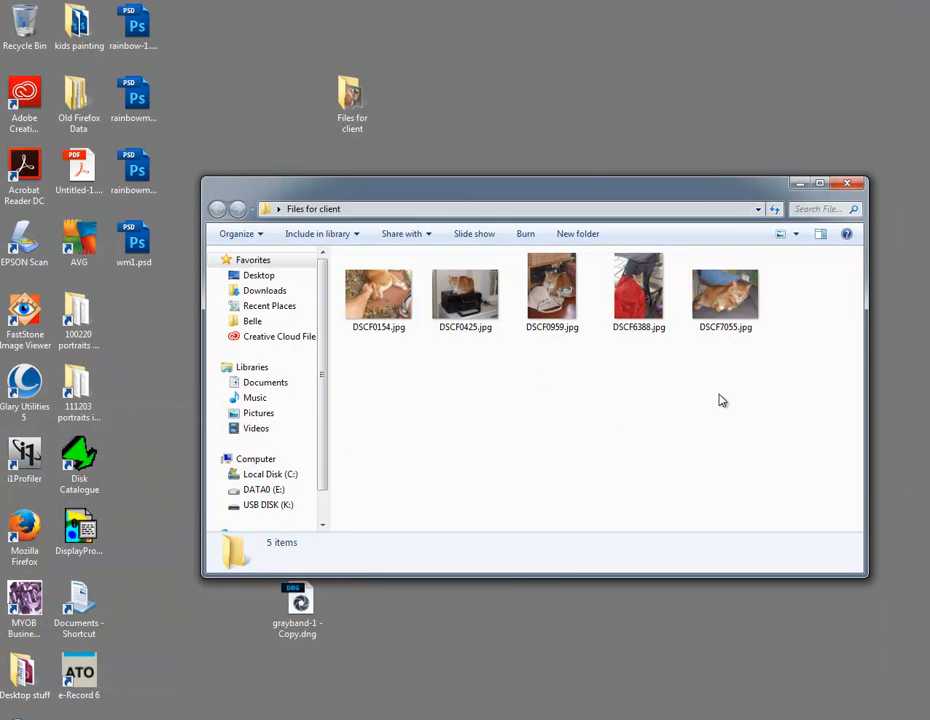
{"action": "mouse_move", "coordinate": [660, 406]}
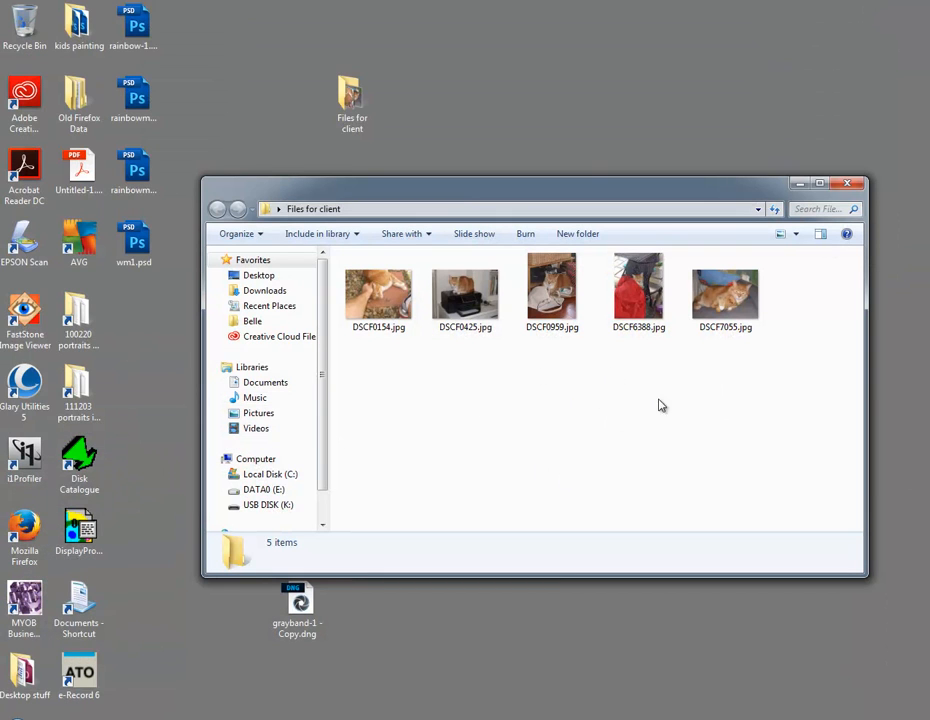
{"action": "mouse_move", "coordinate": [670, 460]}
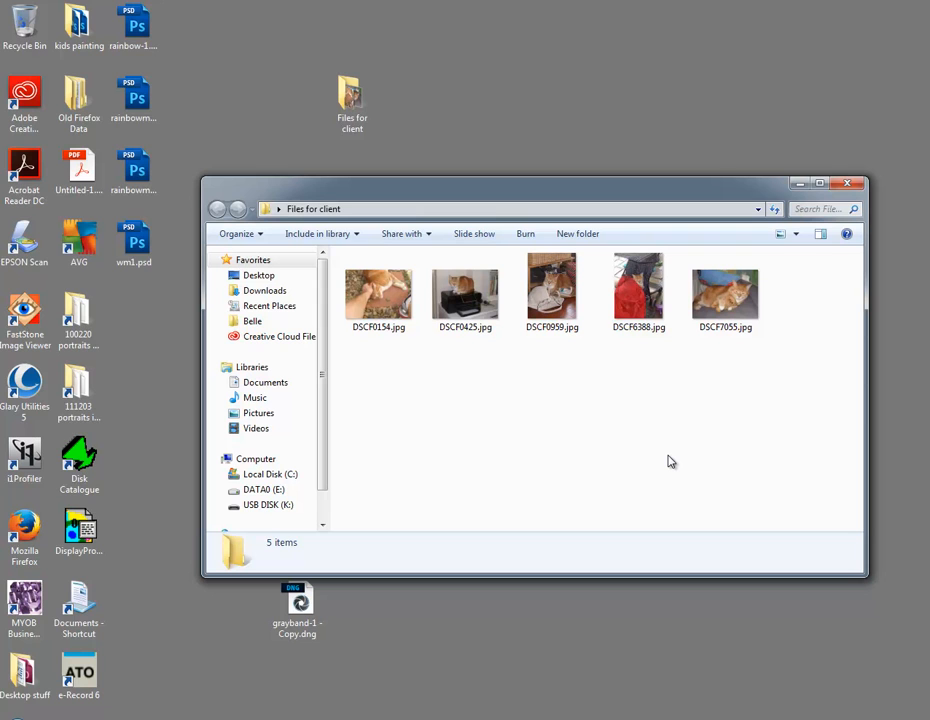